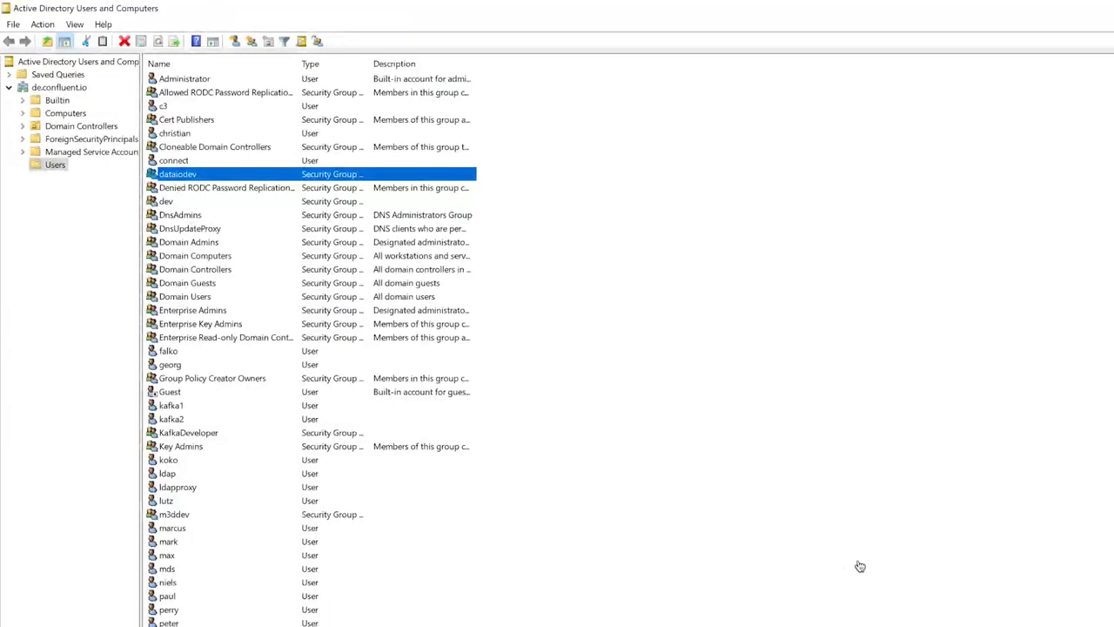
mouse_move(635, 342)
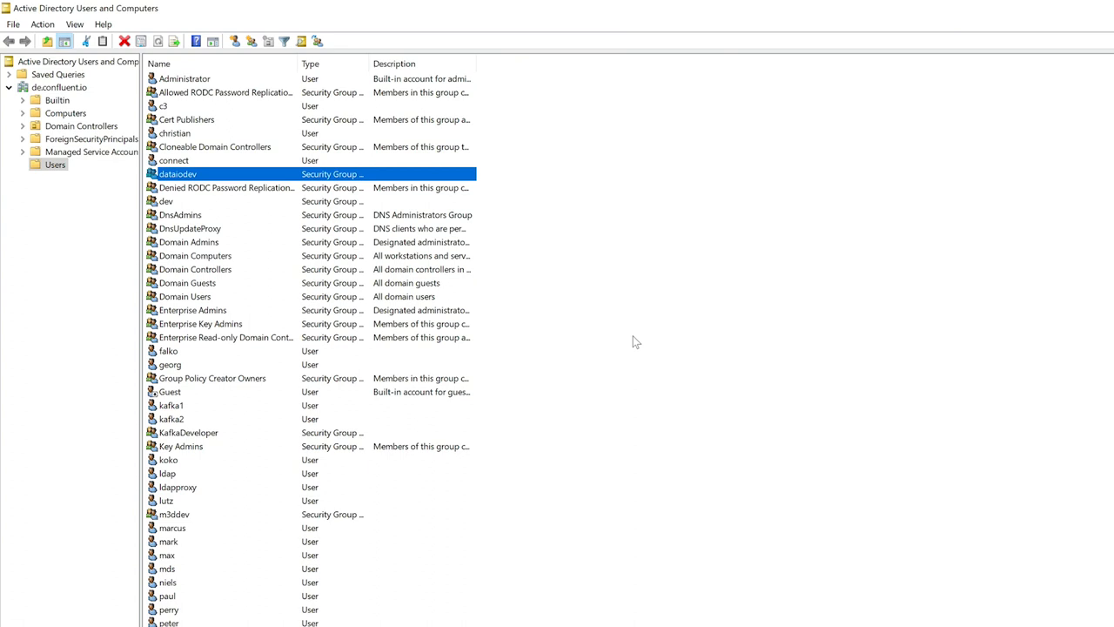
mouse_move(186, 174)
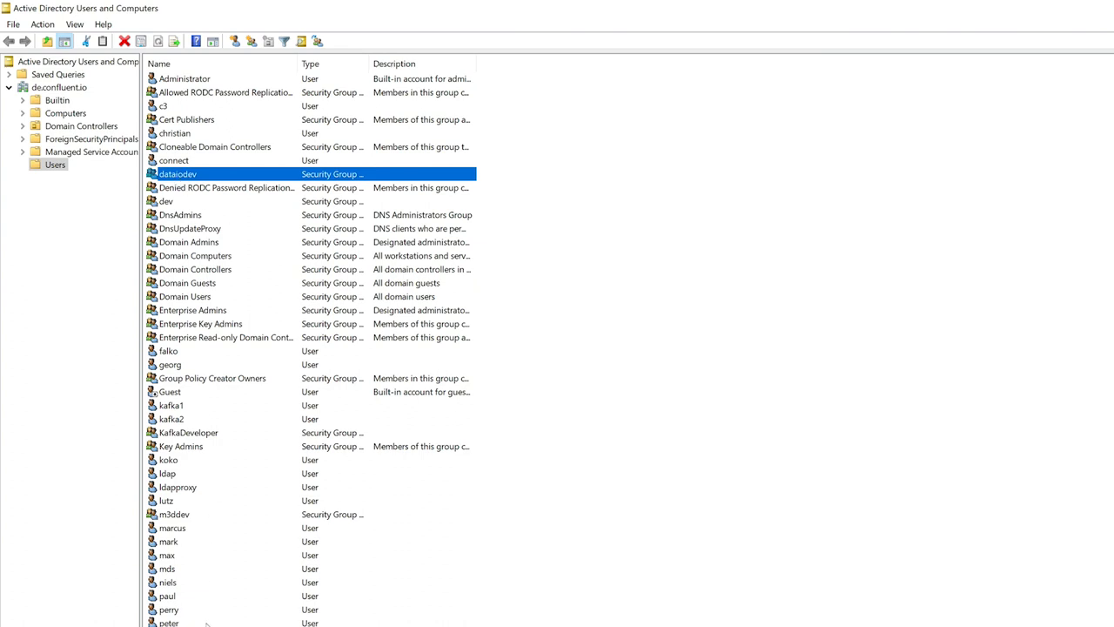
- Run the kafka-topics --list command as suvad using /home/suvad/suvad.properties as command config
click(174, 513)
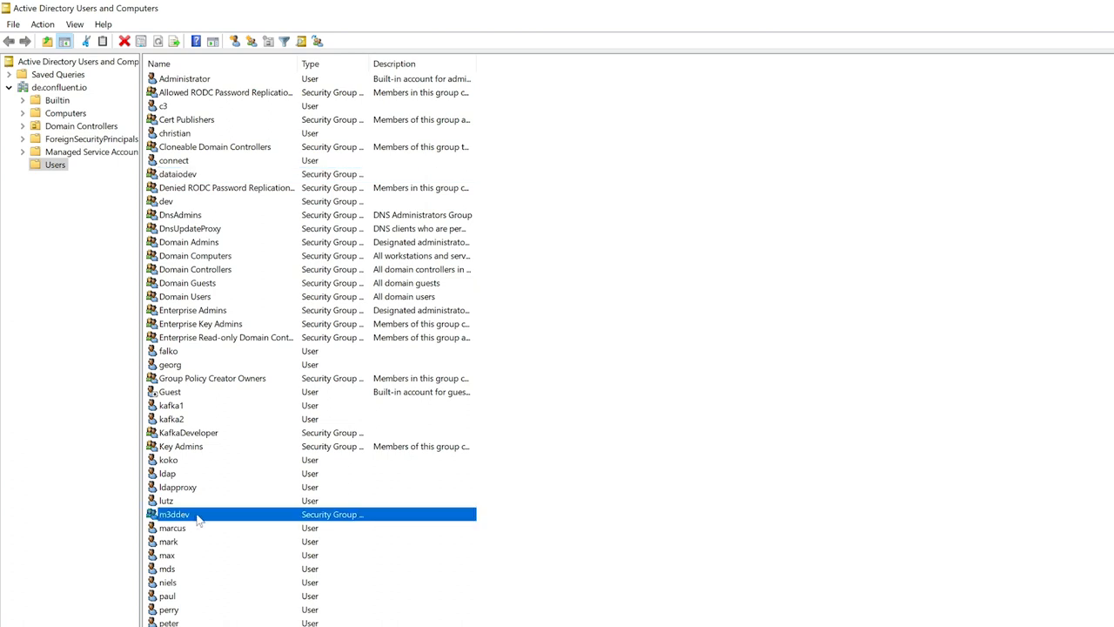
mouse_move(245, 287)
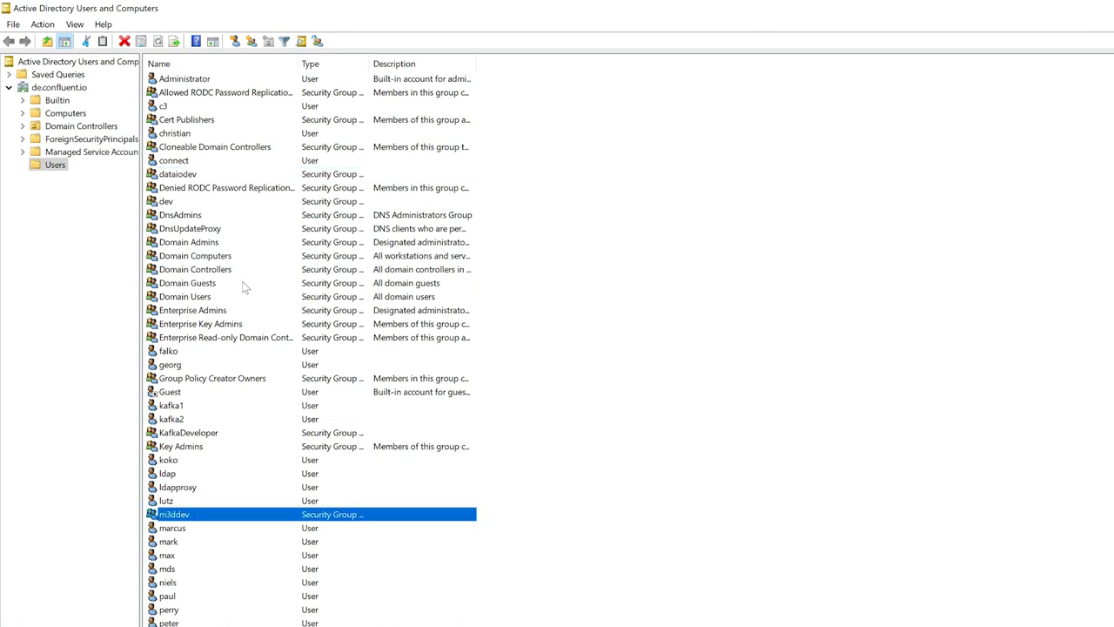
mouse_move(200, 255)
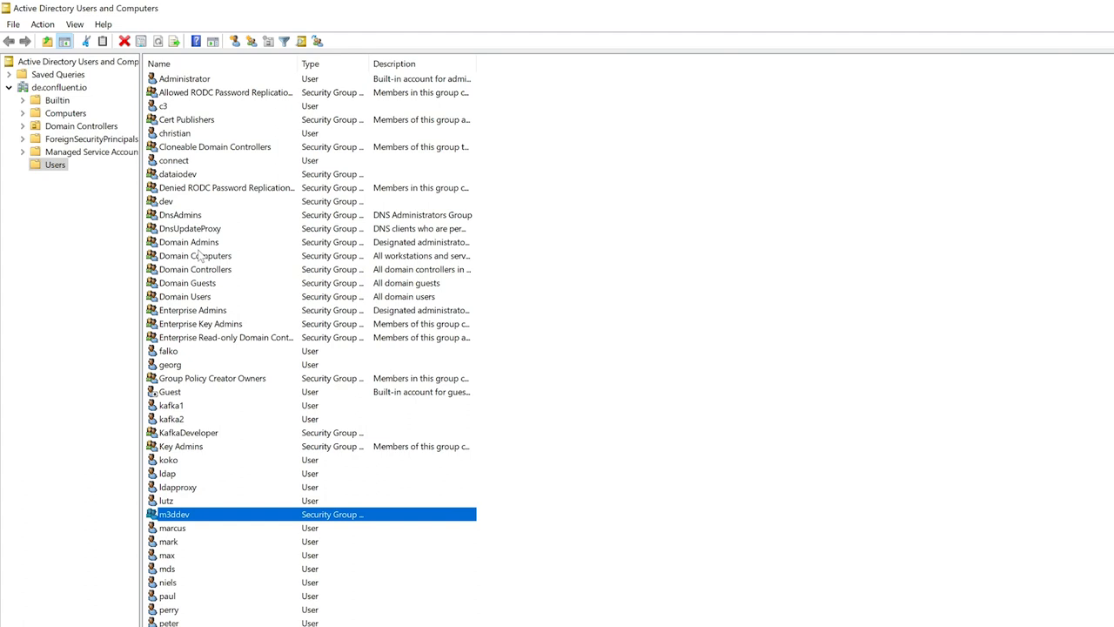
mouse_move(333, 269)
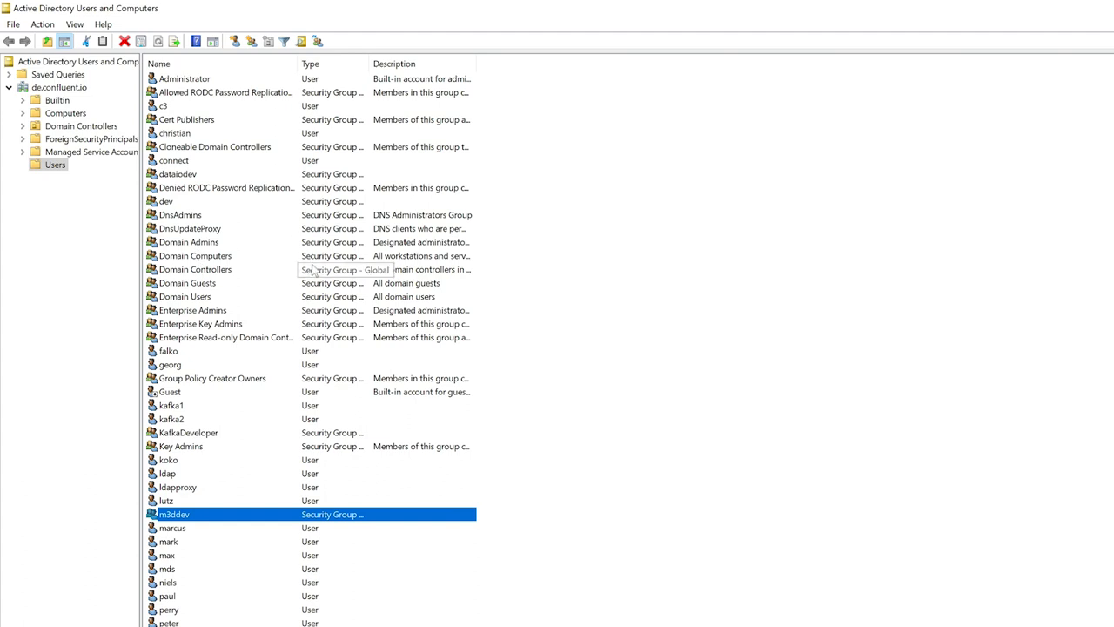
mouse_move(313, 269)
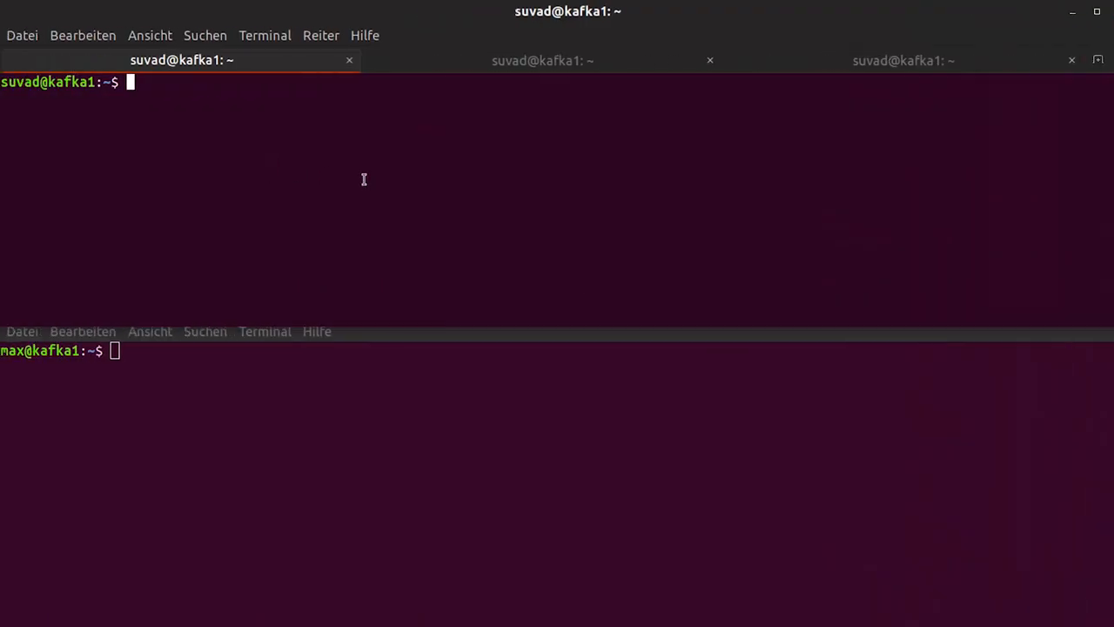
text(/home/kafkauser/CPE-v5.3/confluent-5.3.0-2.12/confluent-5.3.0/bin/kafka-topics --bootstrap-server kafka1.de.confluent.io:9092 --command-config /home/suvad/suvad.properties --list)
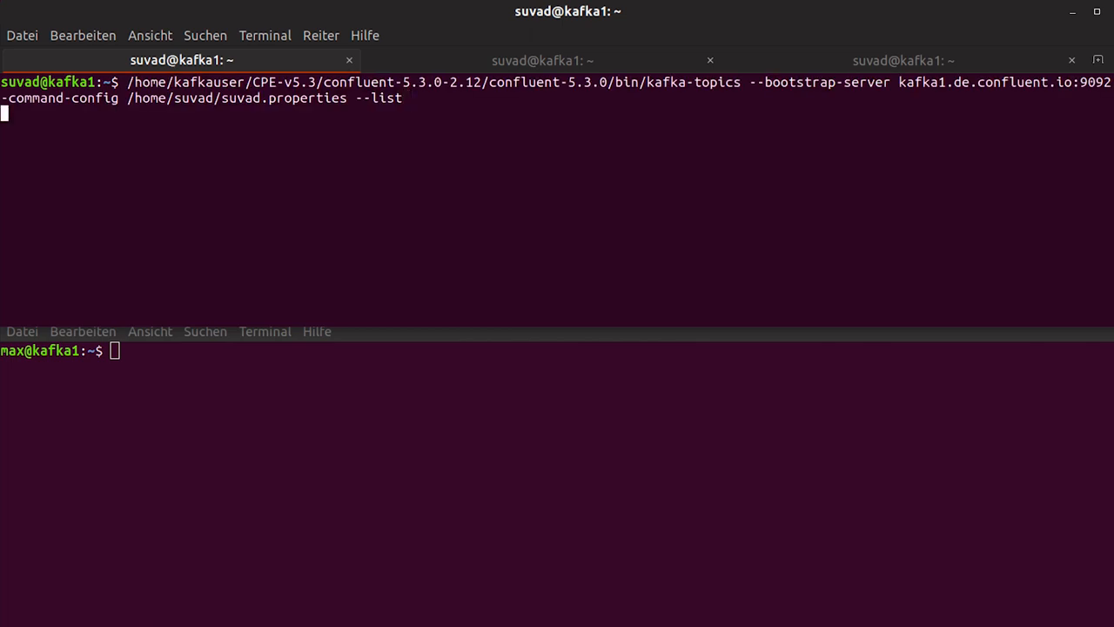
key(Return)
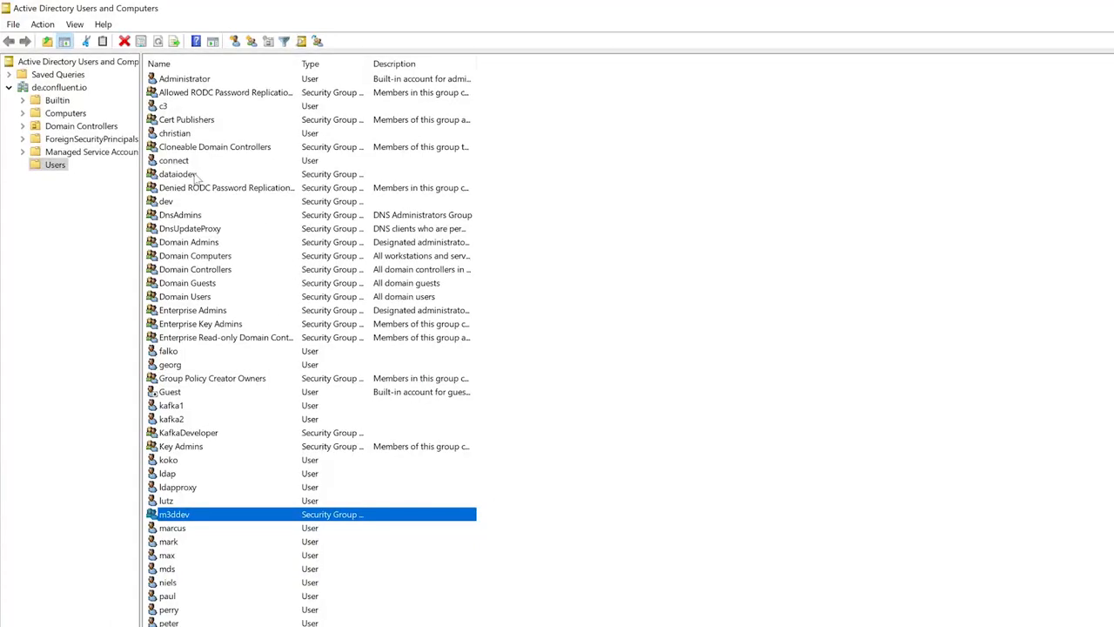
double_click(173, 514)
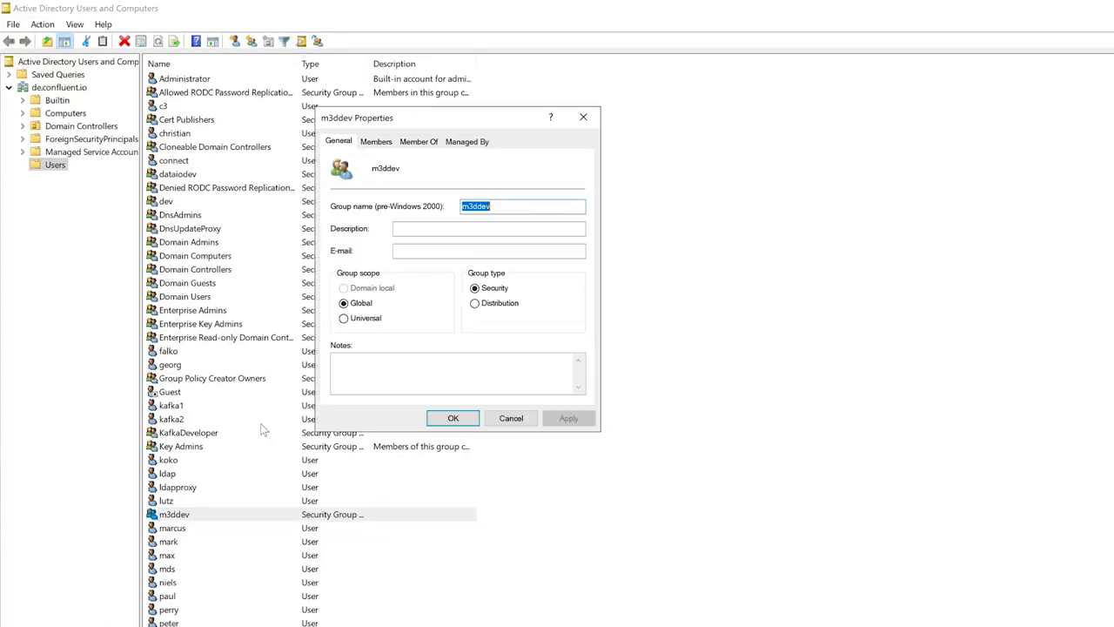
click(376, 141)
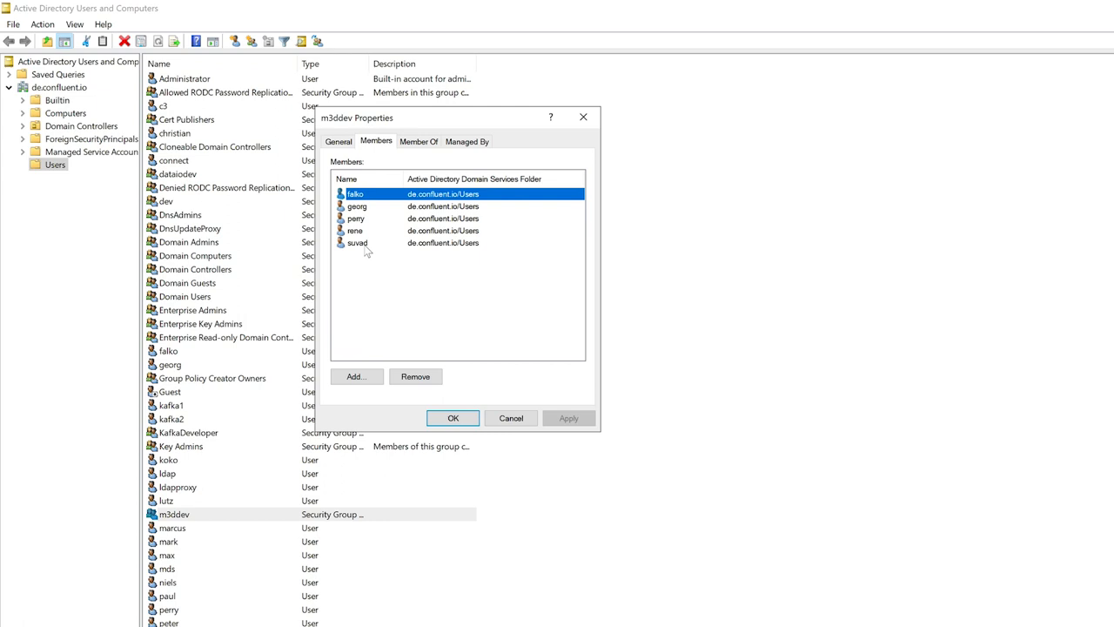
click(357, 242)
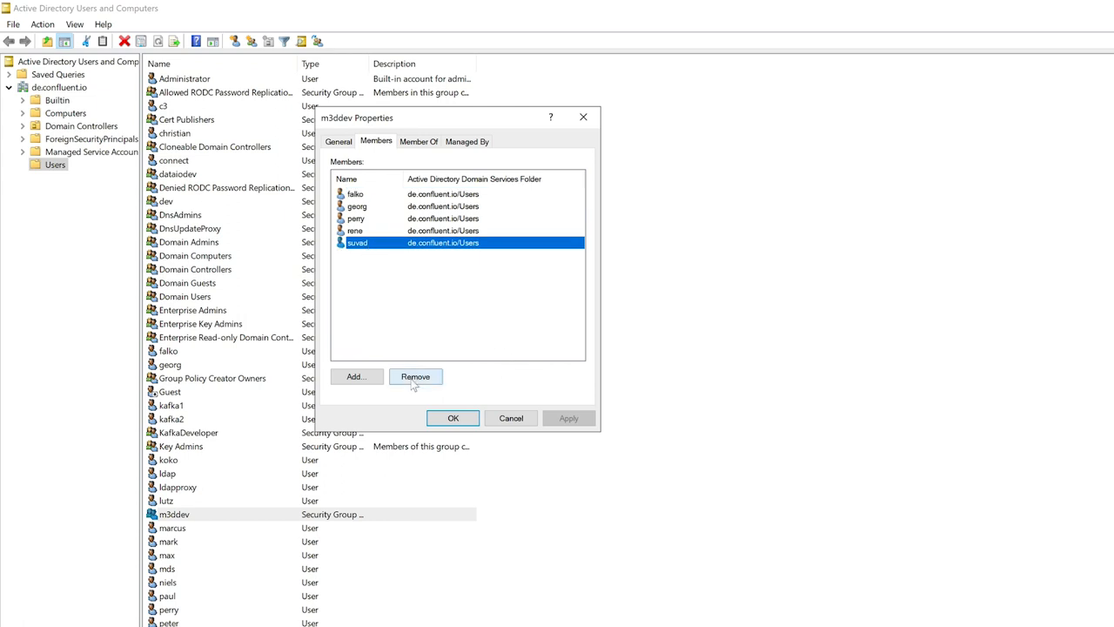
click(416, 376)
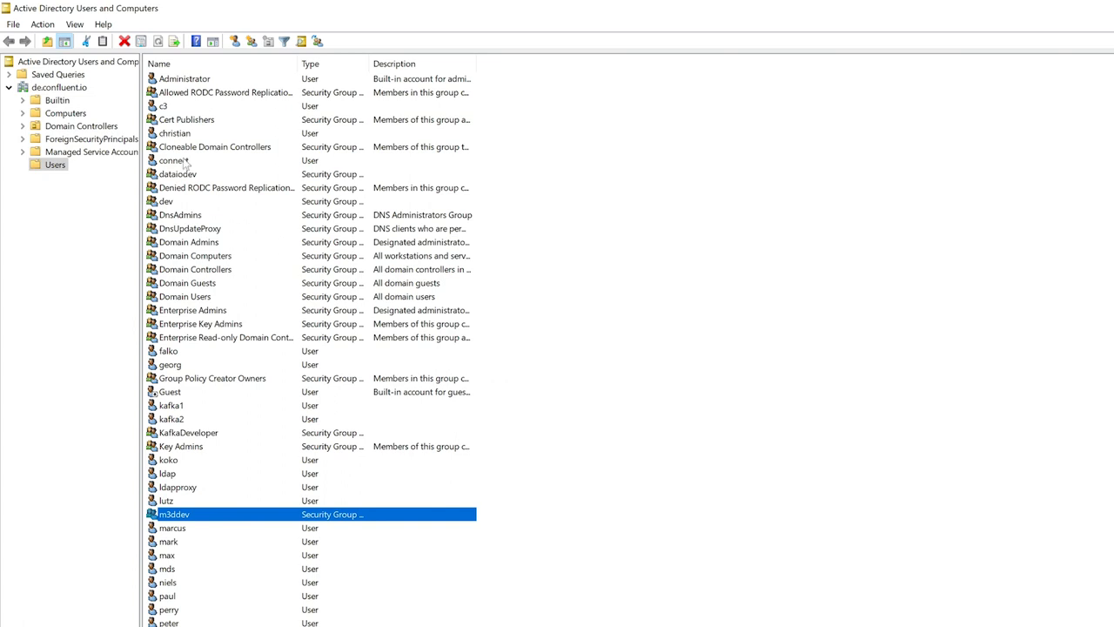
- From dataiodev's Members, search the whole directory with Find Now for an account to add
double_click(178, 173)
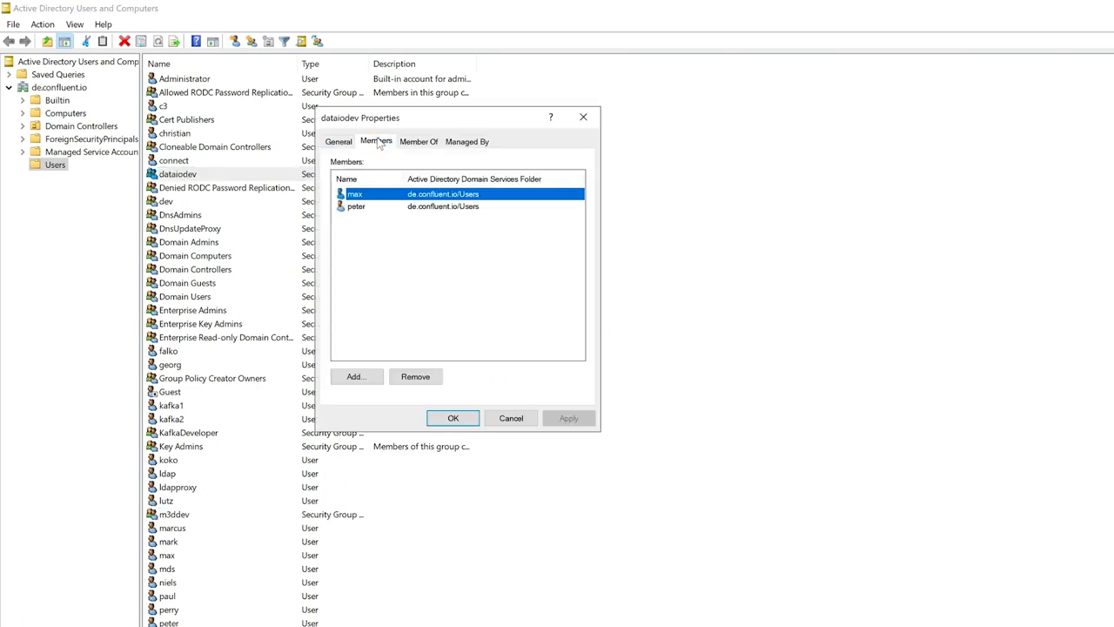
click(355, 376)
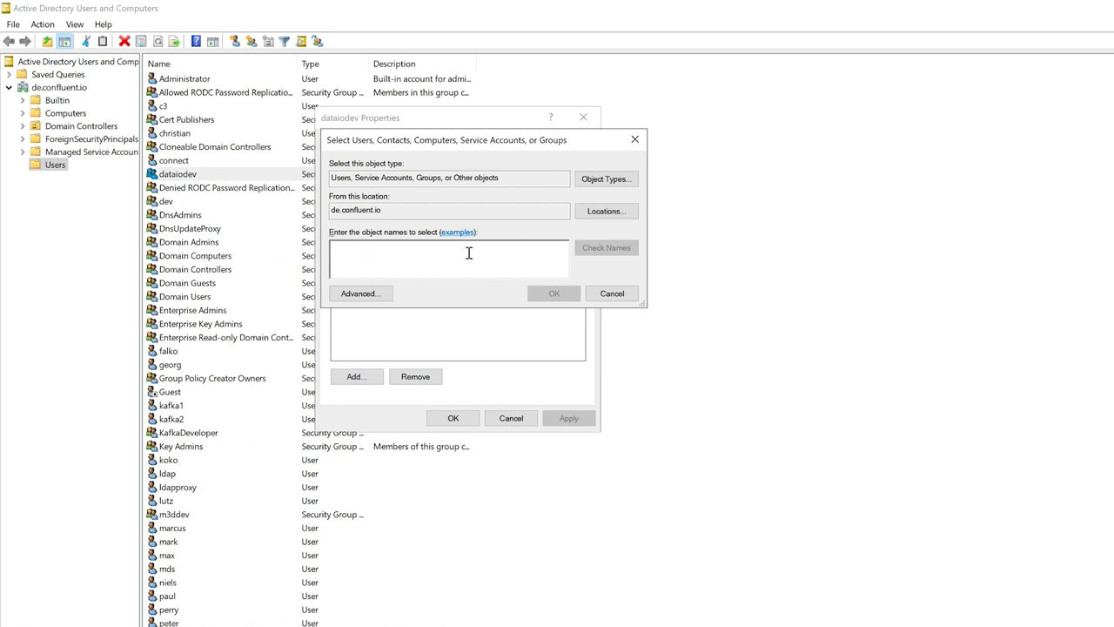
click(360, 293)
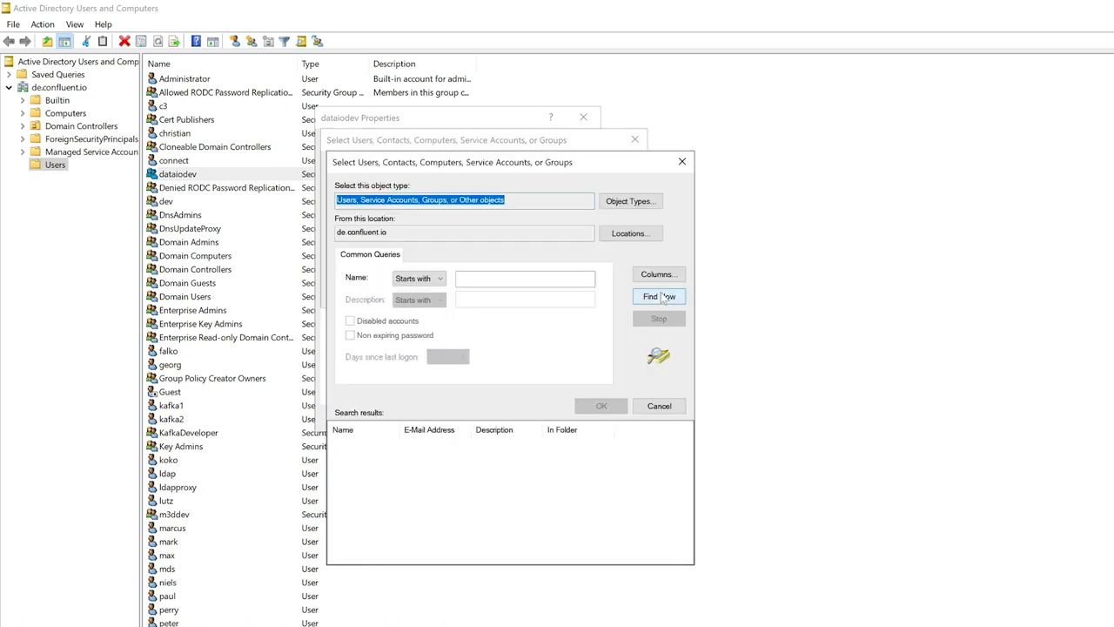
click(658, 296)
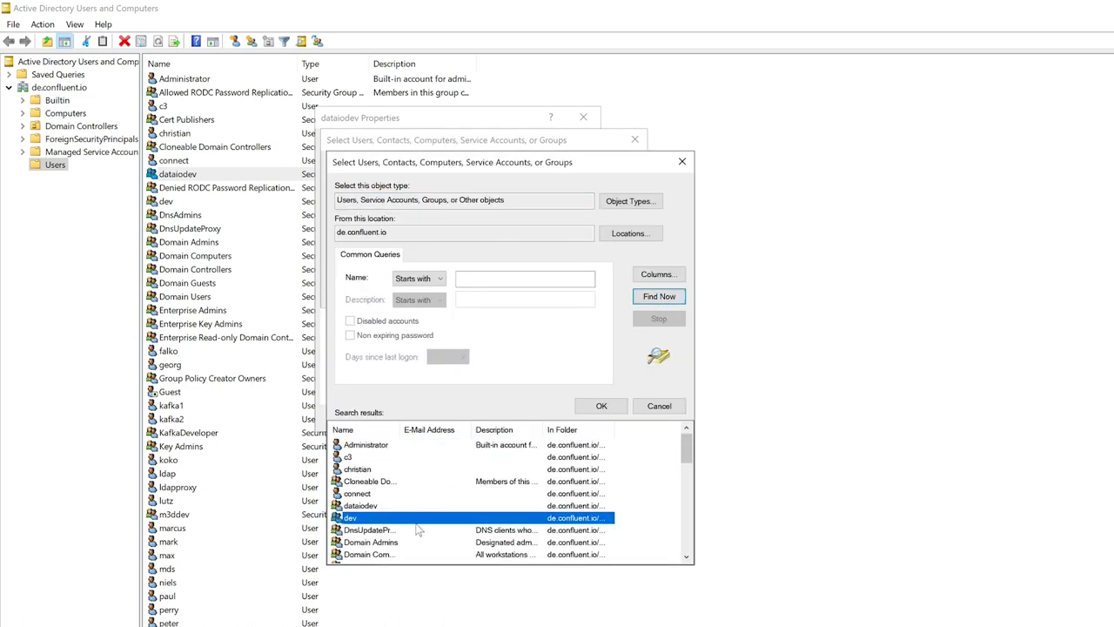
scroll(down, 3)
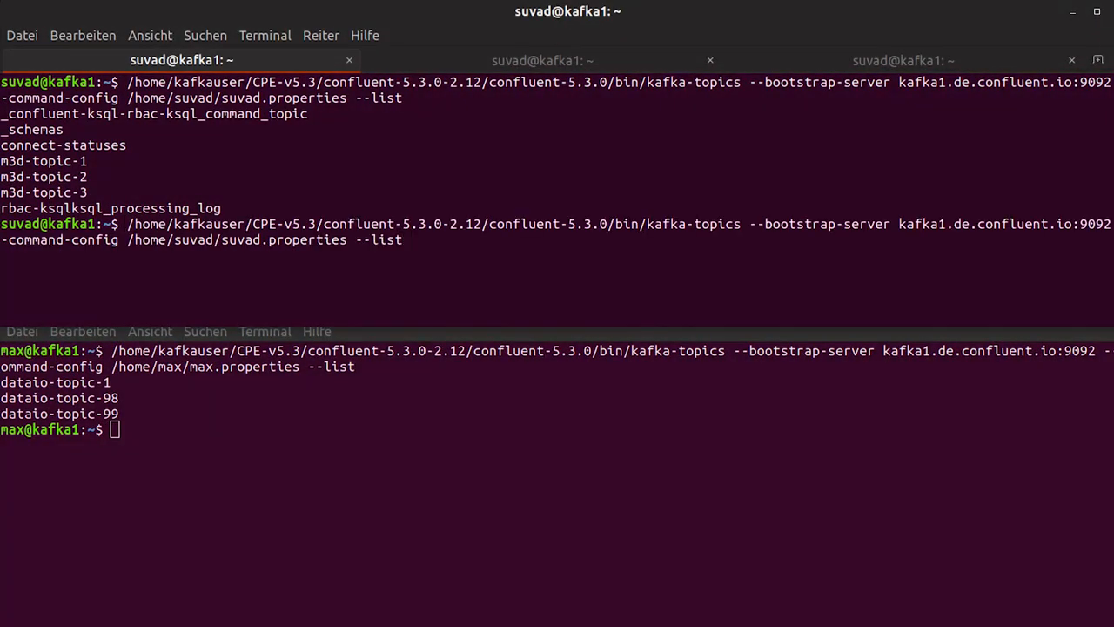
- Rerun suvad's topic listing, which now returns dataio-topic-1, dataio-topic-98 and dataio-topic-99
key(Return)
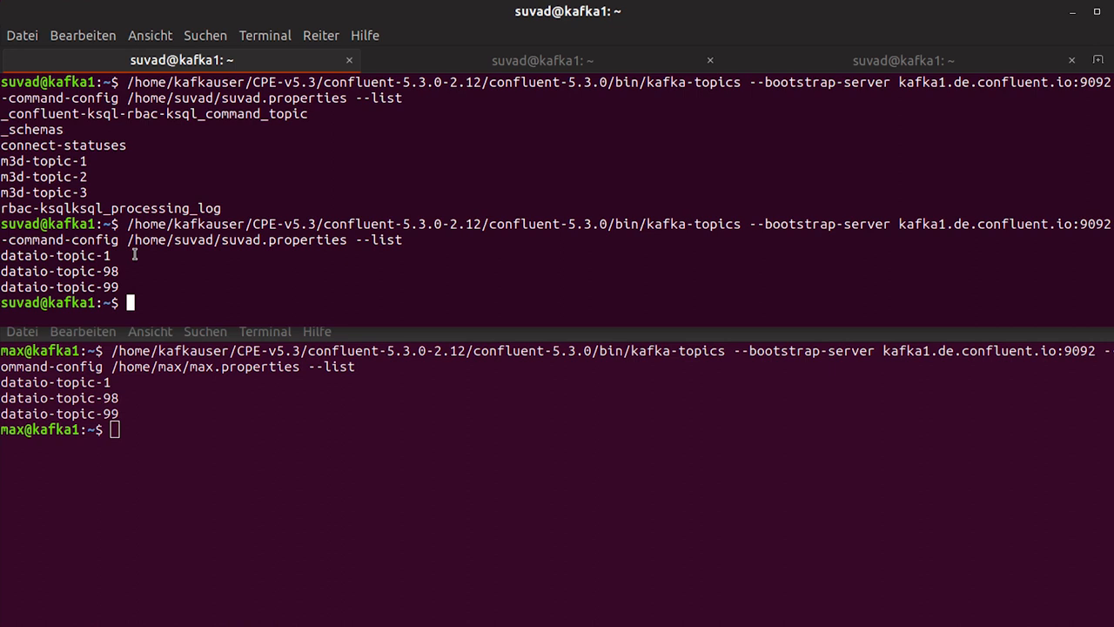
mouse_move(341, 26)
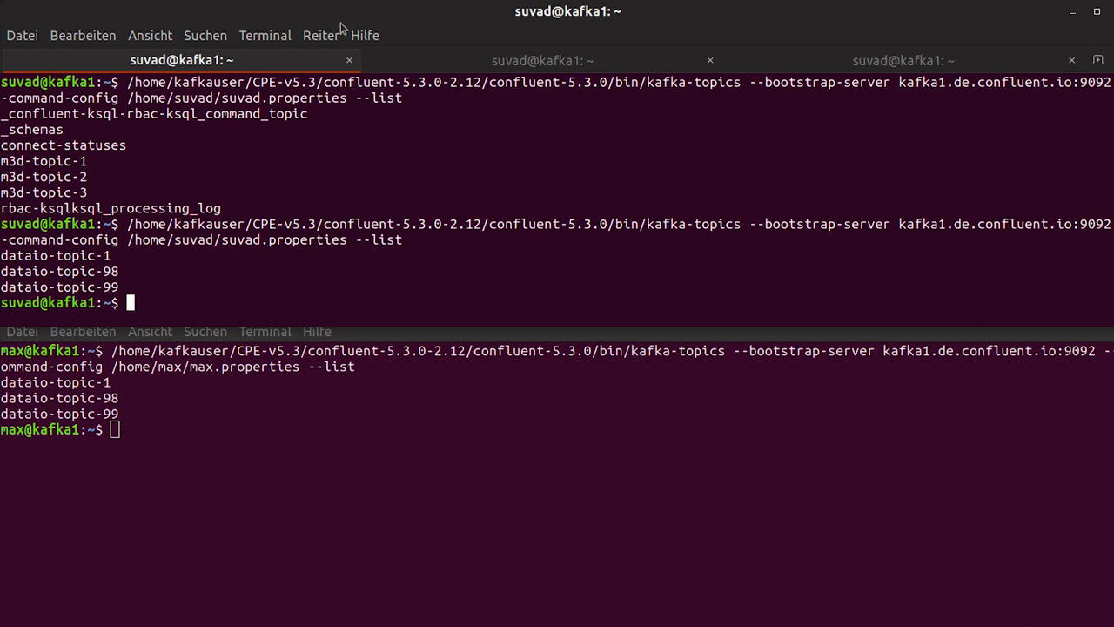
- View suvad.properties in vi and run confluent secret file encrypt on its sasl.jaas.config setting
click(542, 60)
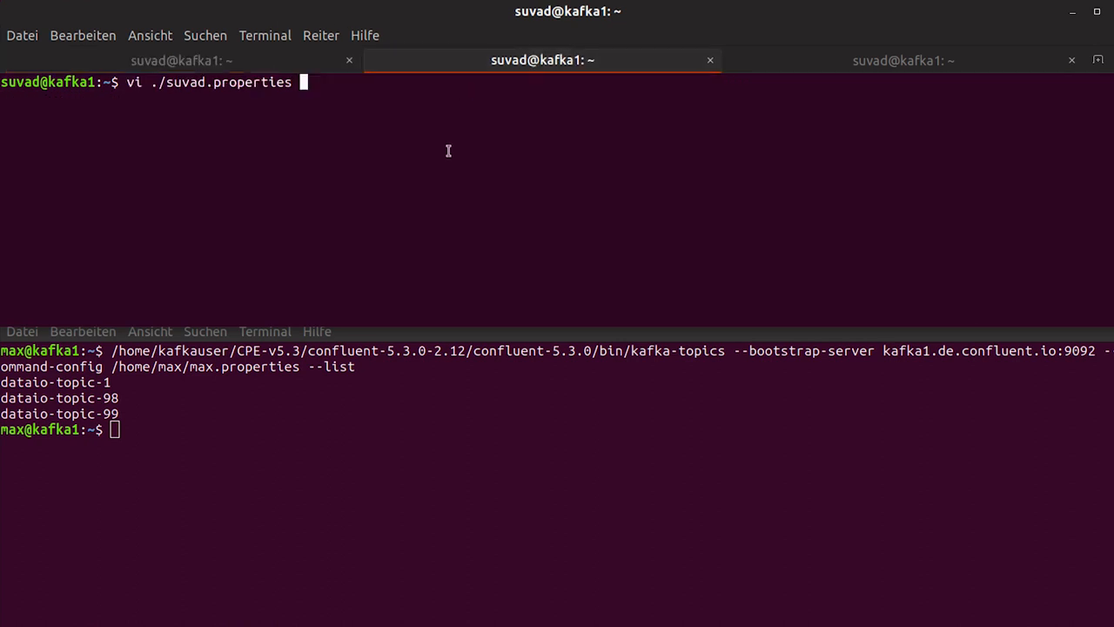
mouse_move(442, 170)
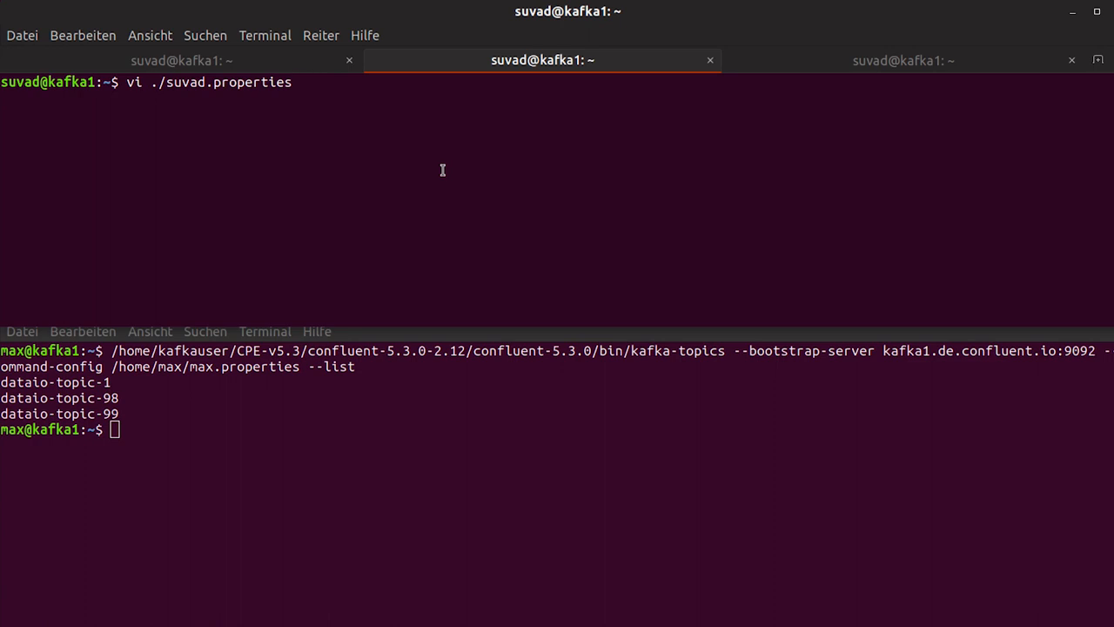
key(Return)
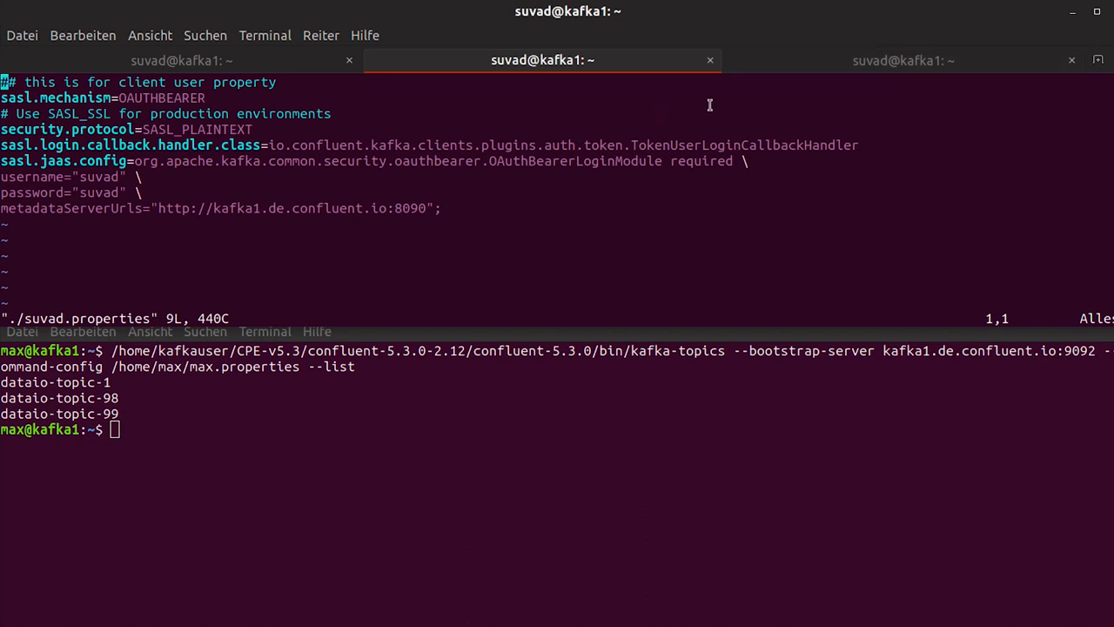
click(903, 61)
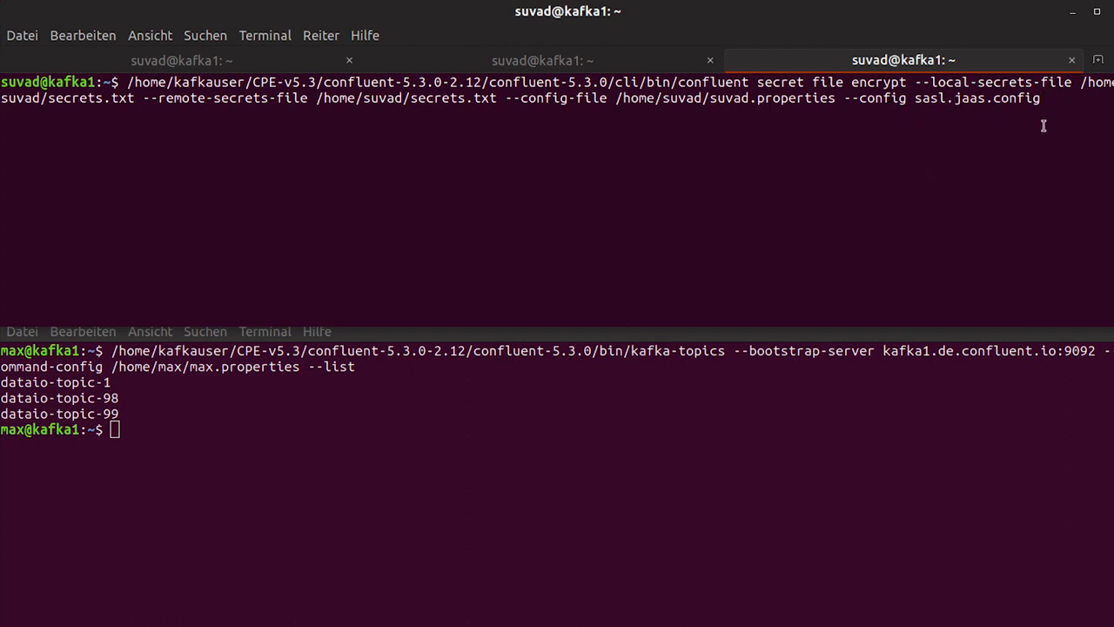
key(Return)
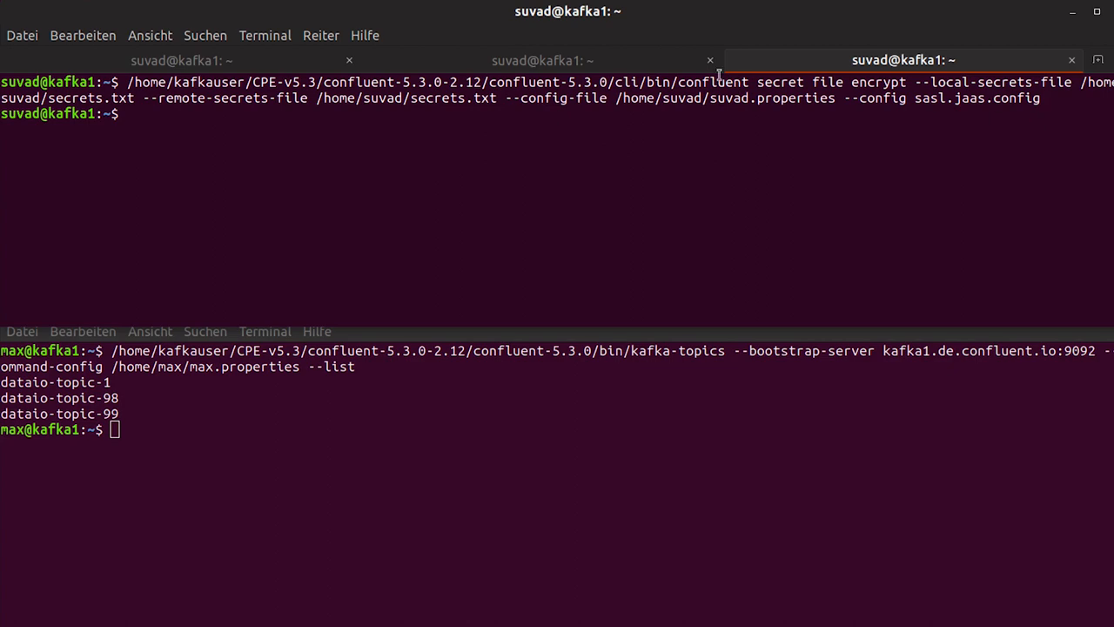
click(542, 60)
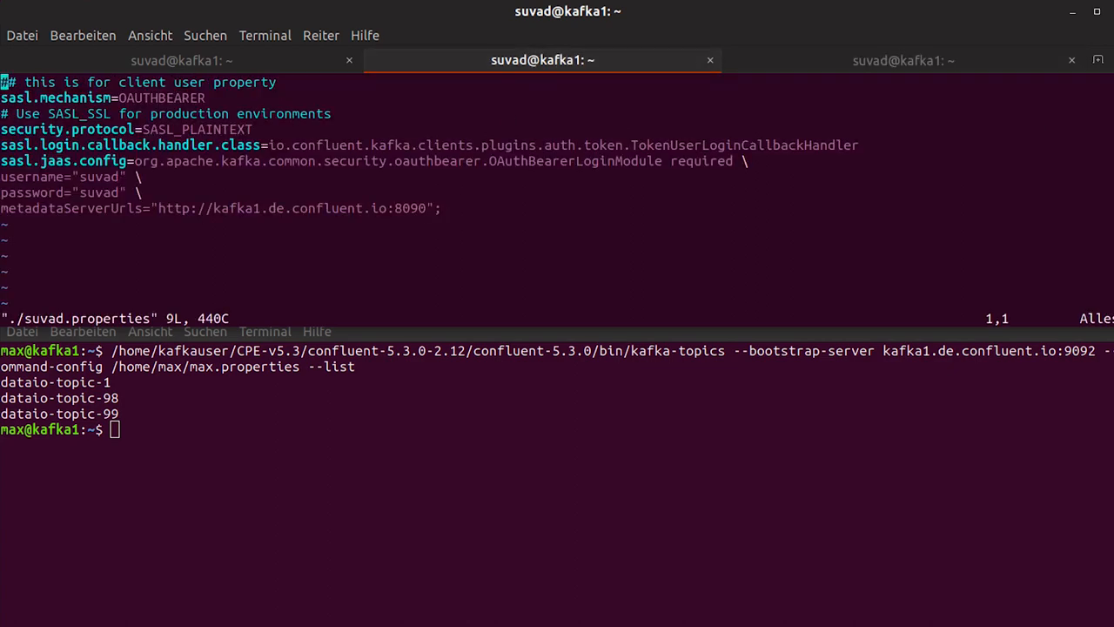